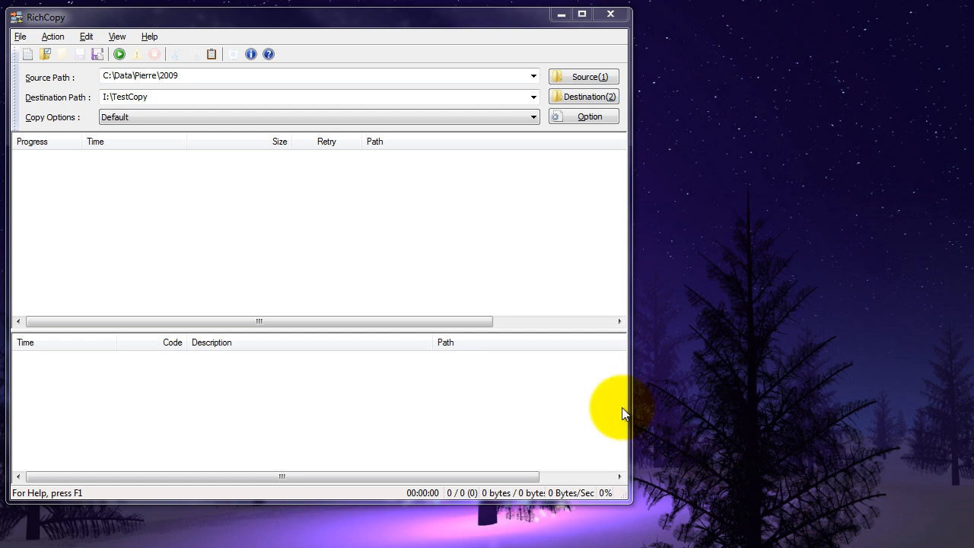
{"action": "mouse_move", "coordinate": [238, 402]}
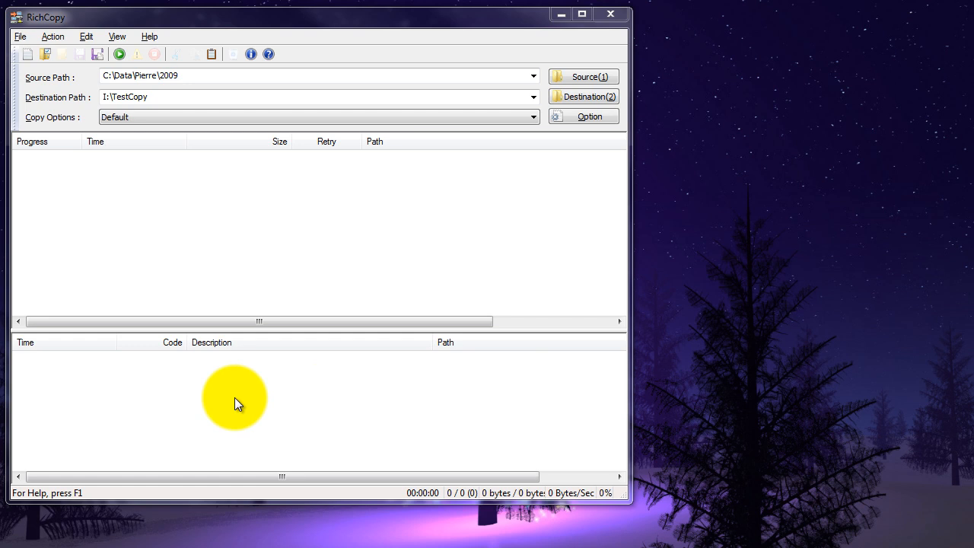
{"action": "mouse_move", "coordinate": [132, 420]}
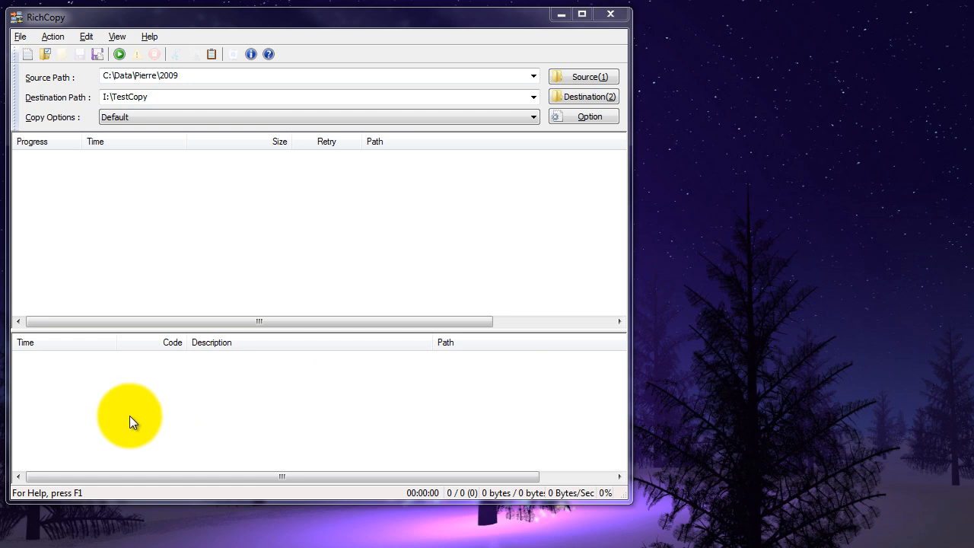
{"action": "mouse_move", "coordinate": [43, 52]}
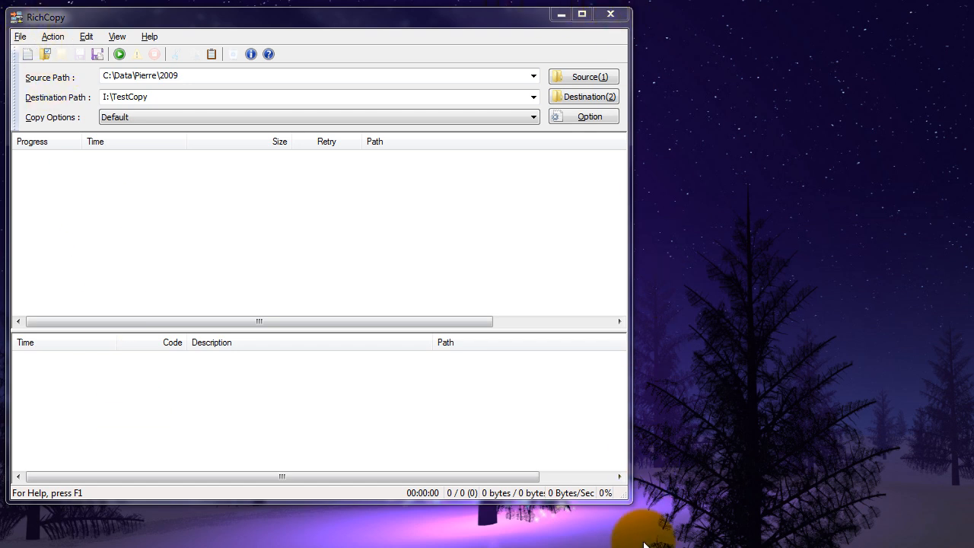
{"action": "mouse_move", "coordinate": [22, 525]}
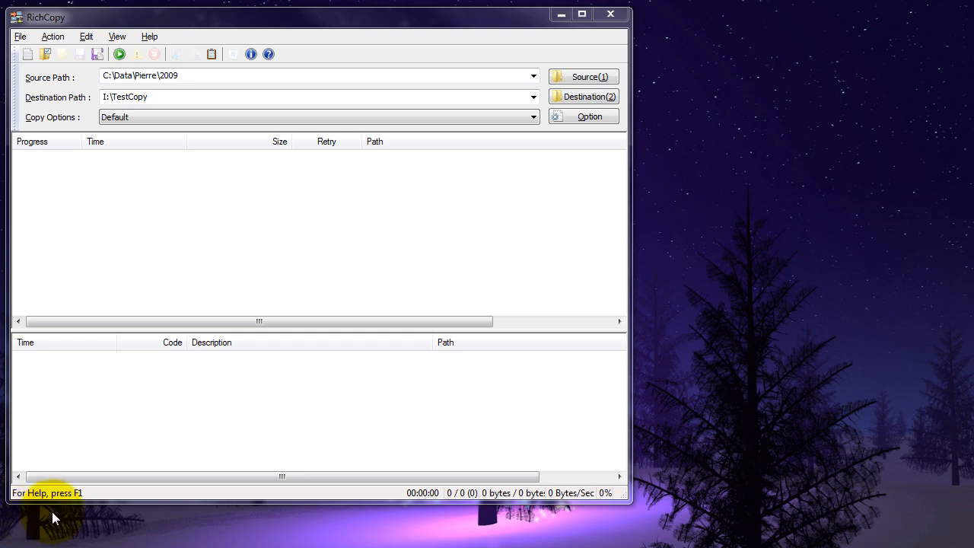
{"action": "mouse_move", "coordinate": [42, 509]}
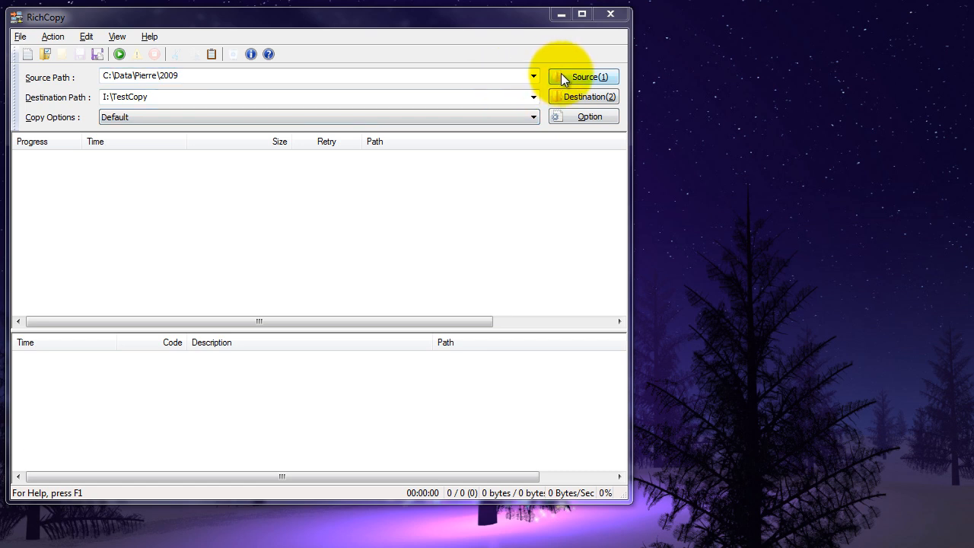
Keep the source folder and I:\TestCopy as the destination in RichCopy's main window.
{"action": "left_click", "coordinate": [583, 76]}
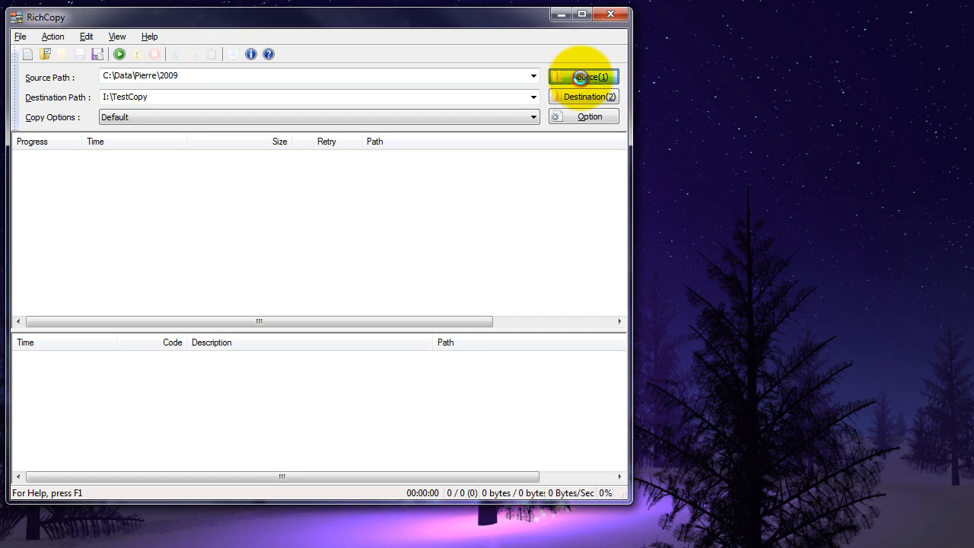
{"action": "left_click", "coordinate": [583, 76]}
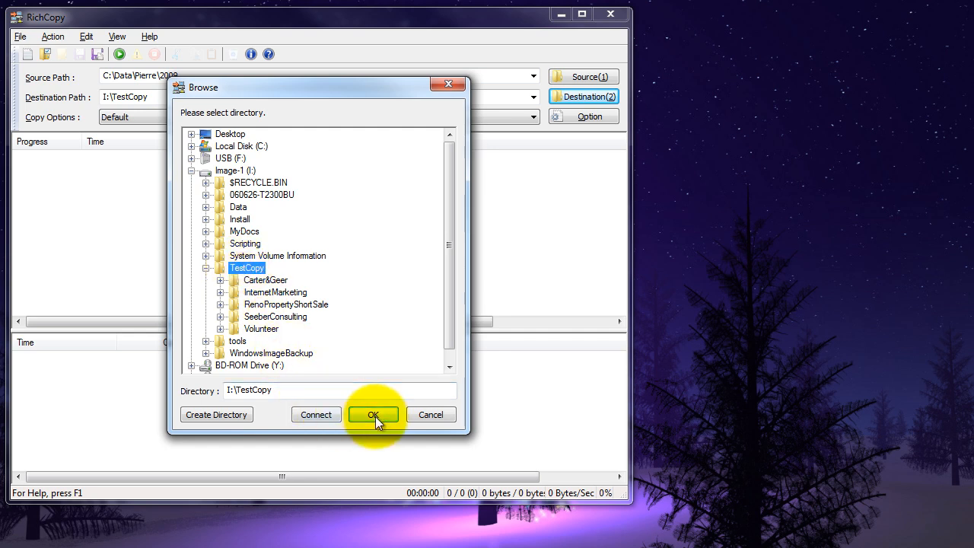
{"action": "left_click", "coordinate": [373, 414]}
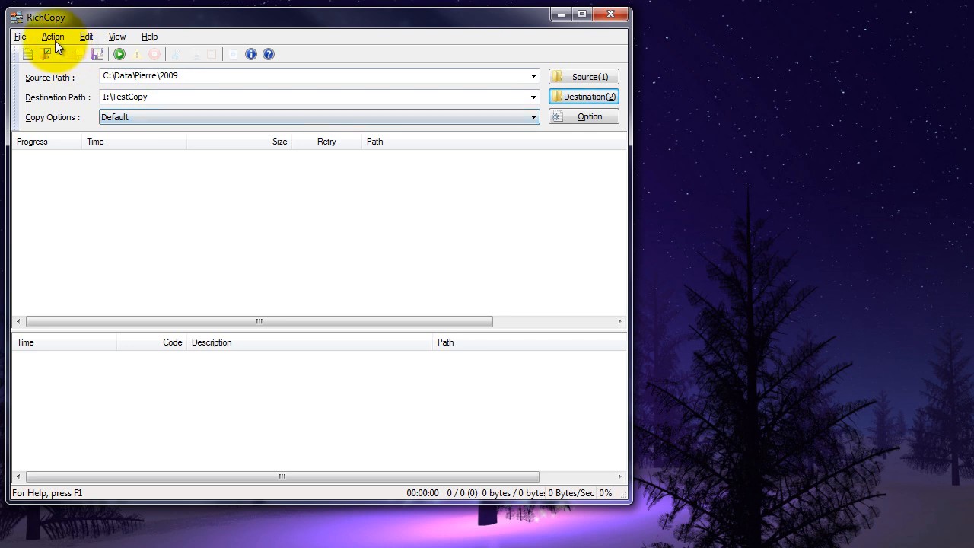
Review the copy options overview with thread counts 10 (search), 10 (directory copy) and 15 (file copy).
{"action": "left_click", "coordinate": [52, 36]}
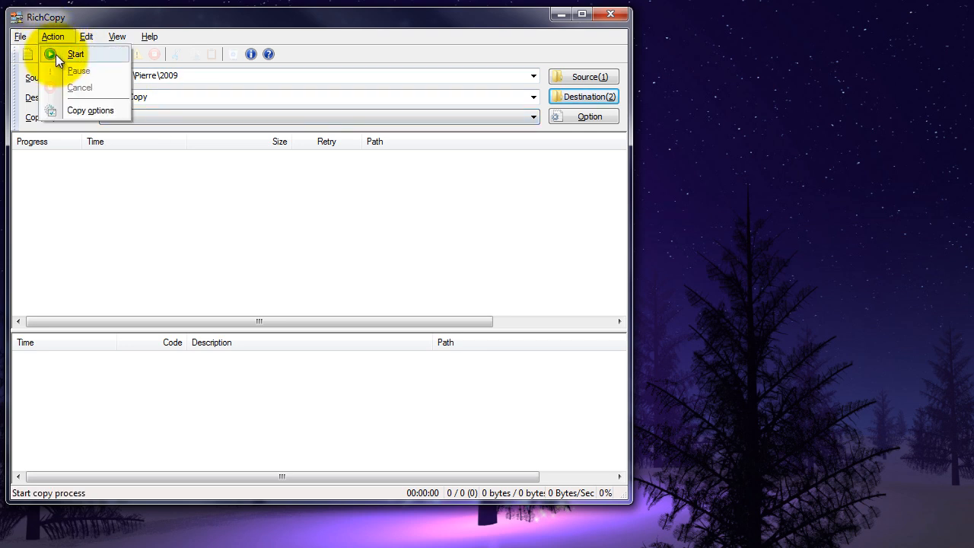
{"action": "mouse_move", "coordinate": [92, 109]}
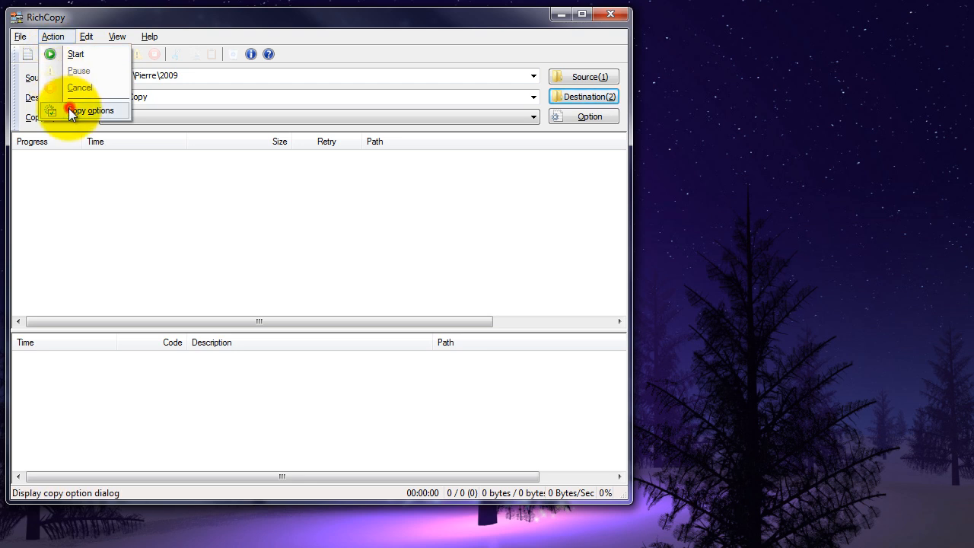
{"action": "left_click", "coordinate": [93, 109]}
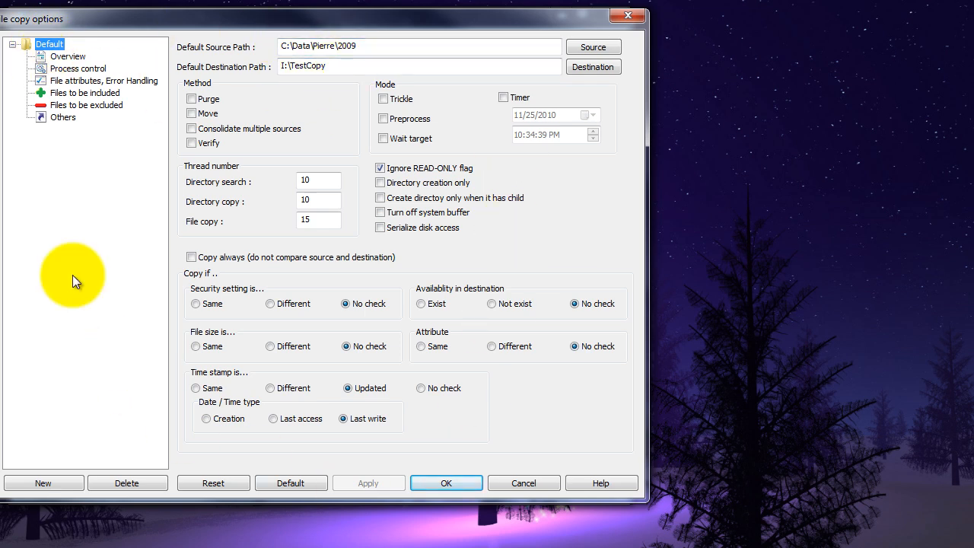
{"action": "left_click", "coordinate": [67, 55]}
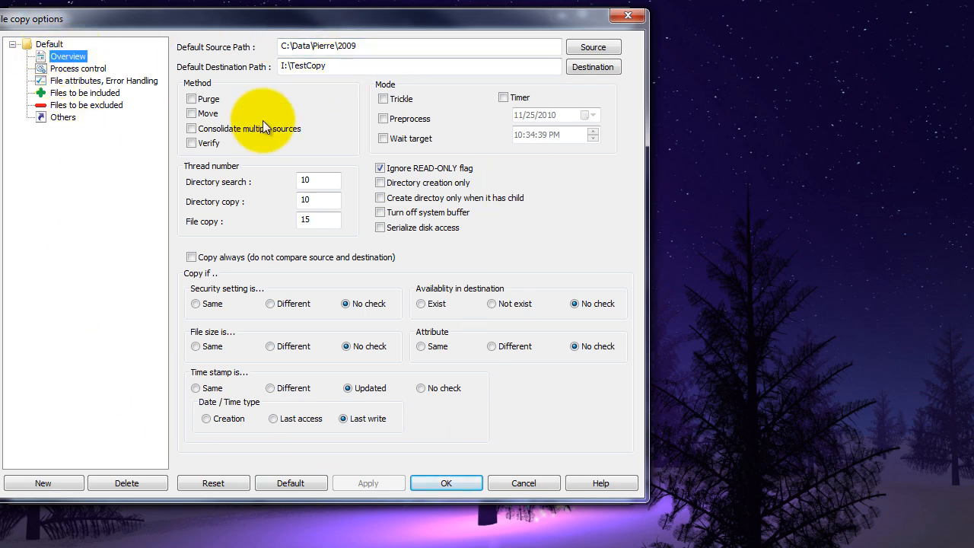
{"action": "left_click", "coordinate": [318, 179]}
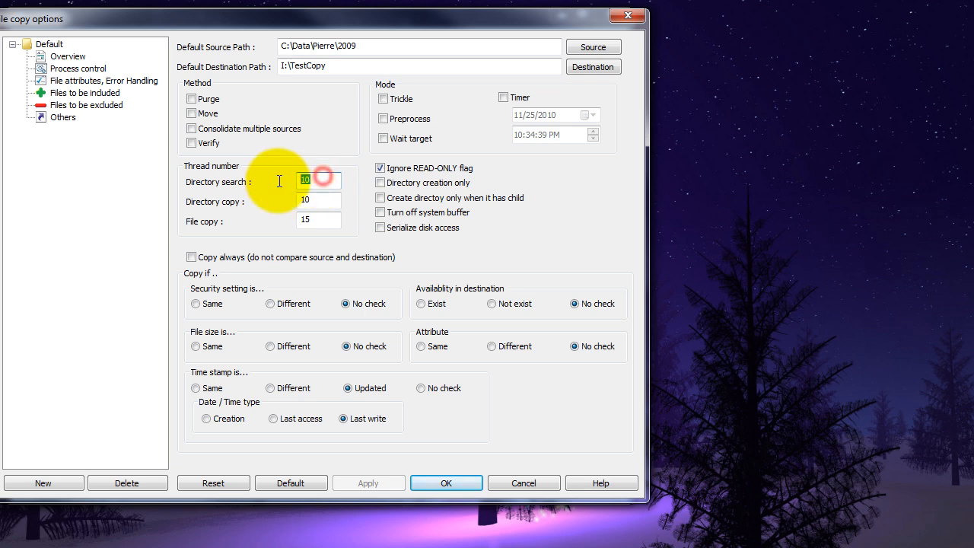
{"action": "left_click", "coordinate": [318, 199]}
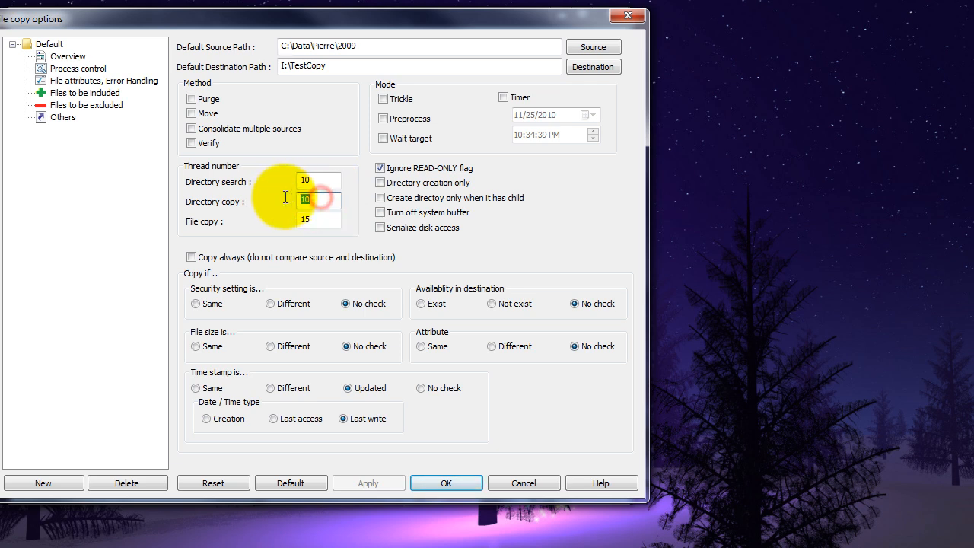
{"action": "left_click", "coordinate": [319, 220]}
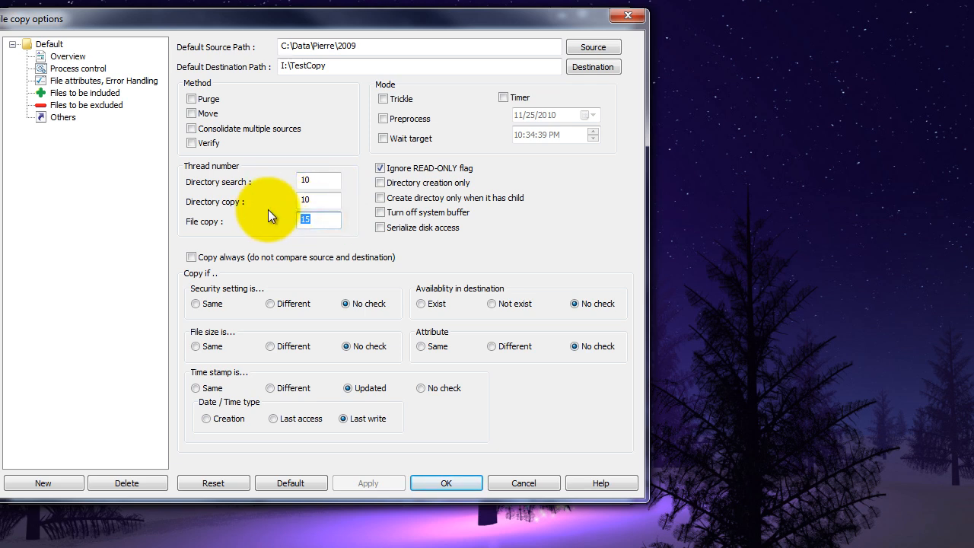
{"action": "mouse_move", "coordinate": [347, 171]}
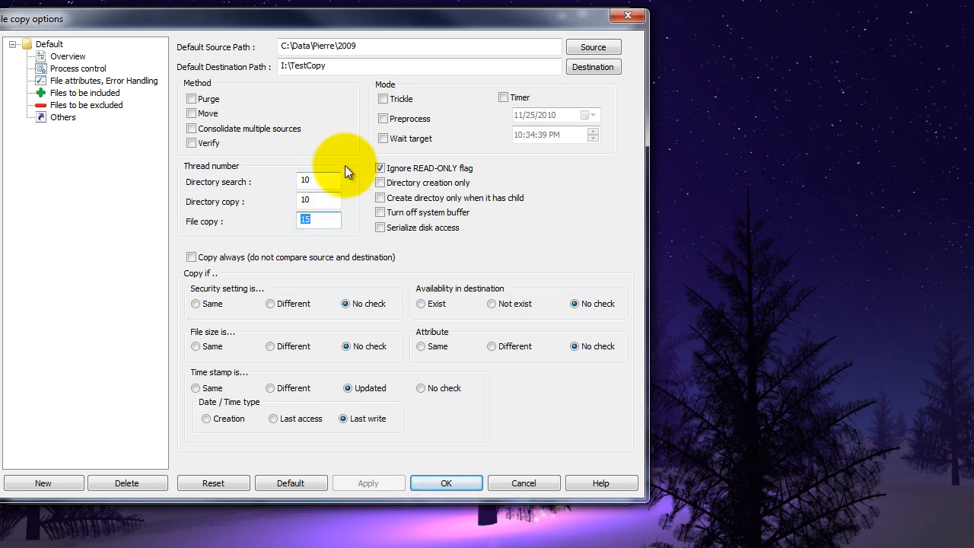
{"action": "mouse_move", "coordinate": [353, 183]}
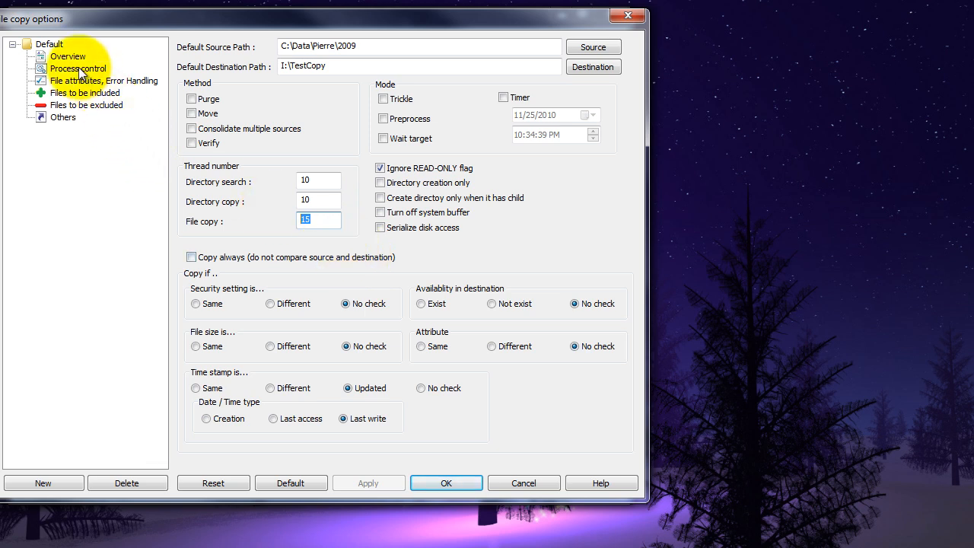
Browse the process control, file attributes, include and exclude conditions pages without changes.
{"action": "left_click", "coordinate": [78, 68]}
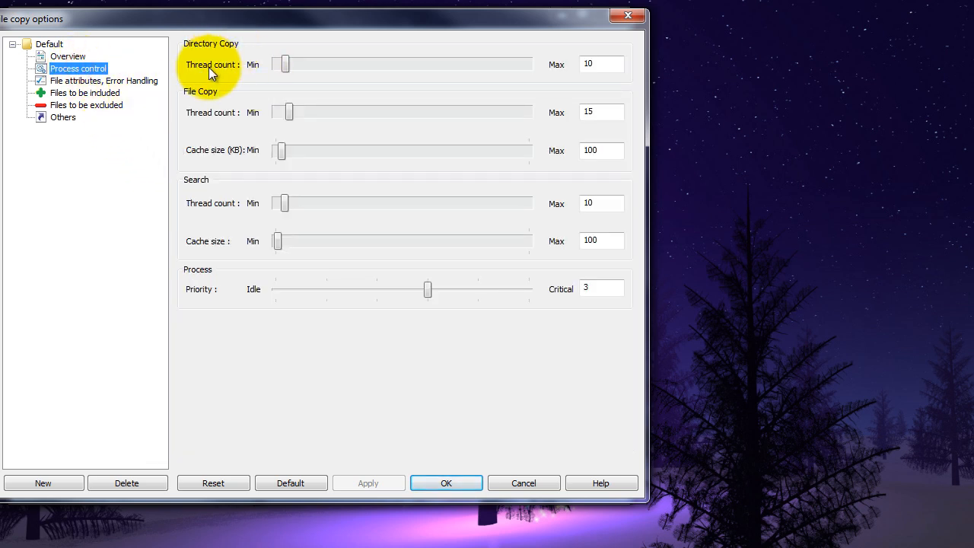
{"action": "mouse_move", "coordinate": [189, 93]}
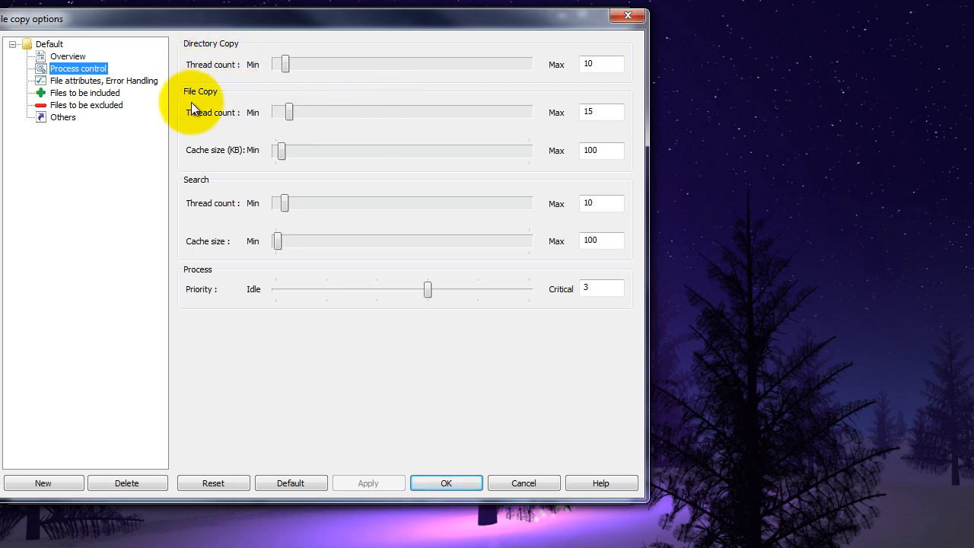
{"action": "mouse_move", "coordinate": [417, 161]}
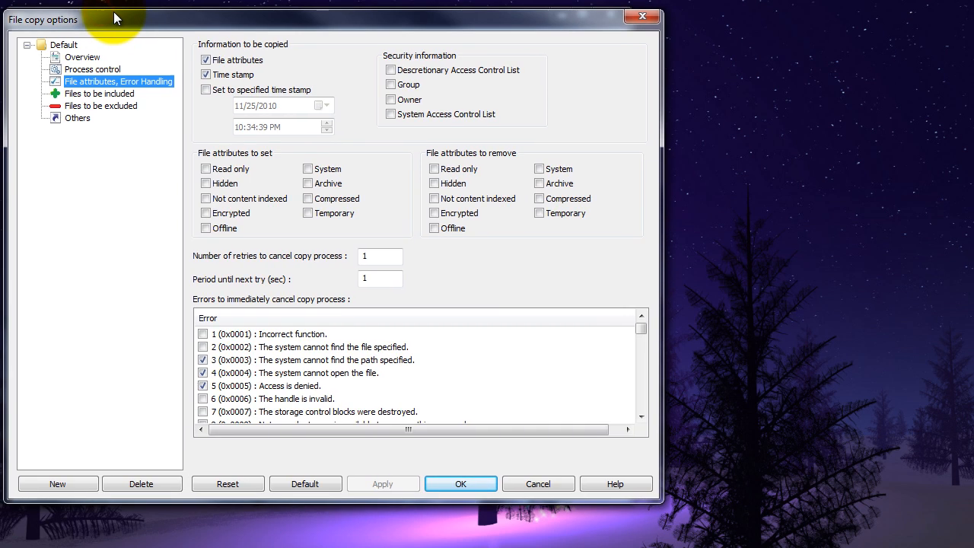
{"action": "mouse_move", "coordinate": [320, 83]}
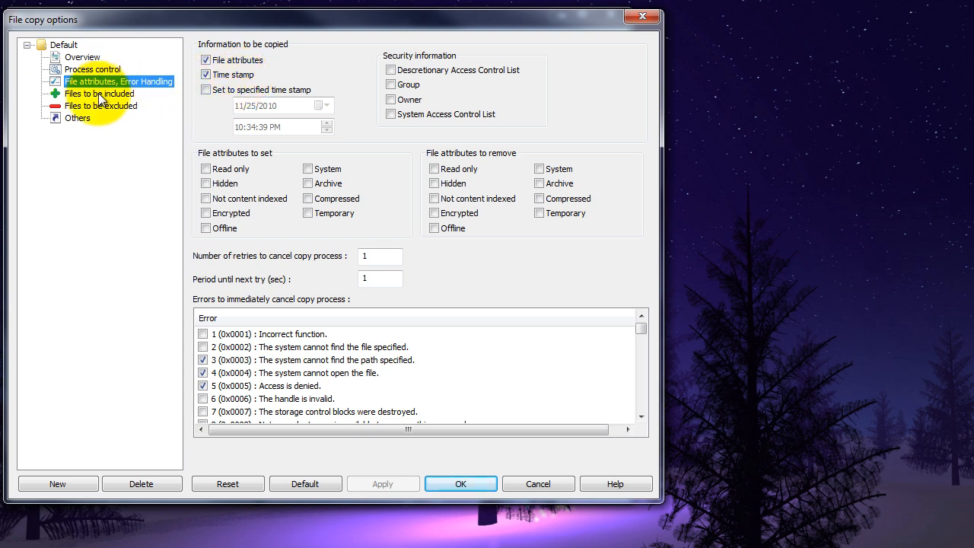
{"action": "left_click", "coordinate": [101, 93]}
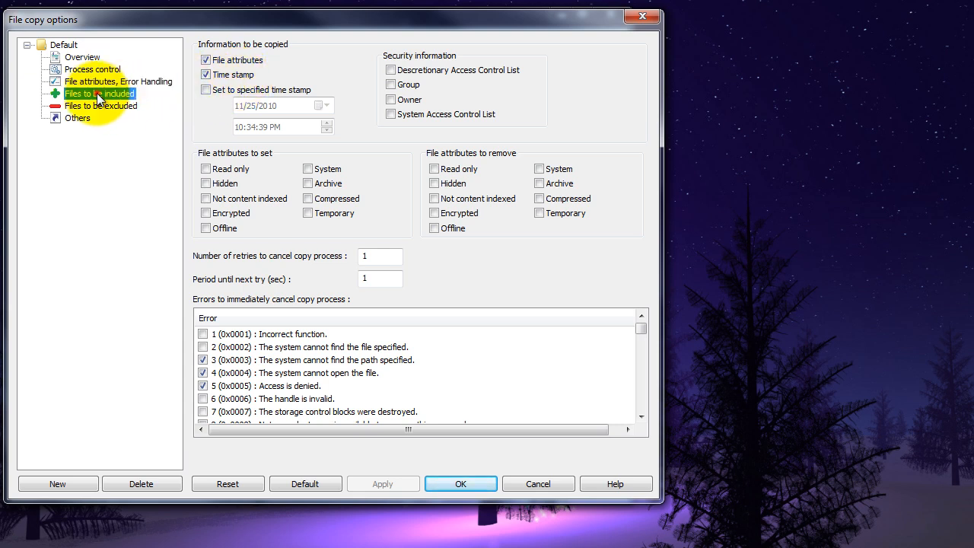
{"action": "left_click", "coordinate": [101, 107]}
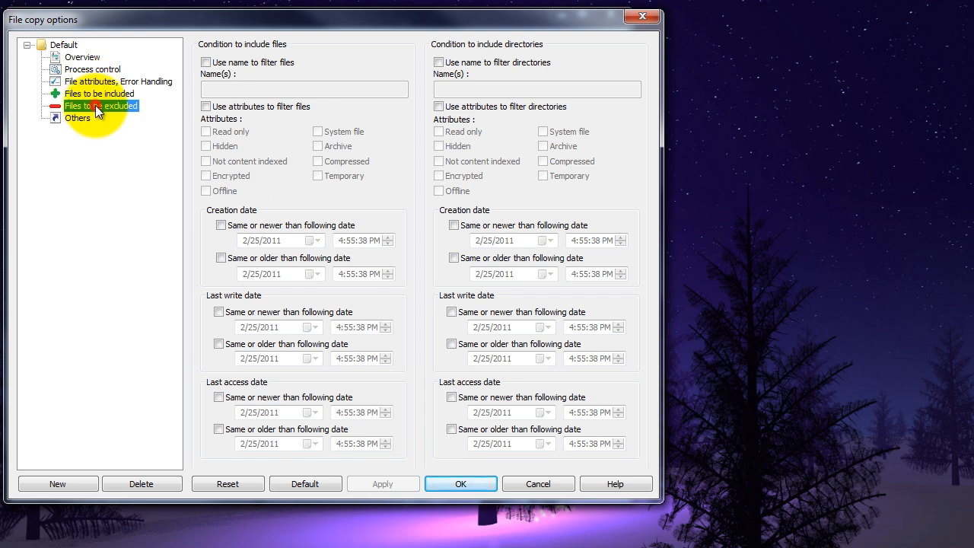
{"action": "left_click", "coordinate": [101, 105]}
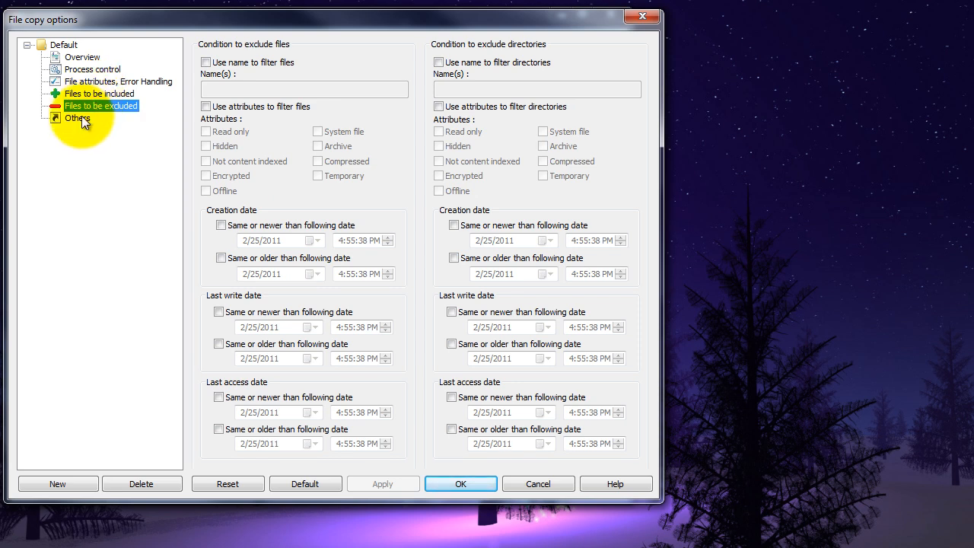
Put the generated command line for C:\Data\Pierre\2009 to I:\TestCopy into Notepad, prefixed with RichCopy.
{"action": "left_click", "coordinate": [76, 118]}
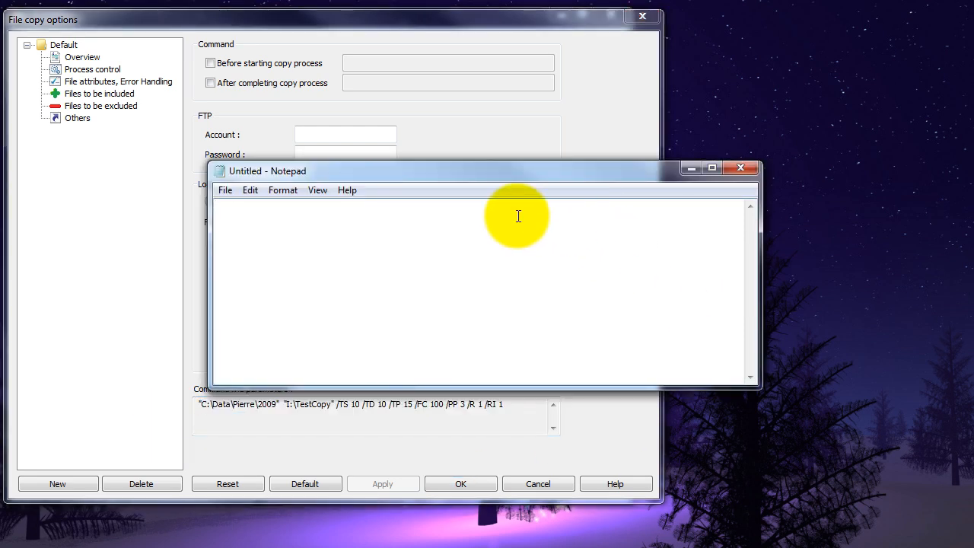
{"action": "type", "text": "\"C:\\Data\\Pierre\\2009\"  \"I:\\TestCopy\" /TS 10 /TD 10 /TP 15 /FC 100 /PP 3 /R 1 /RI 1"}
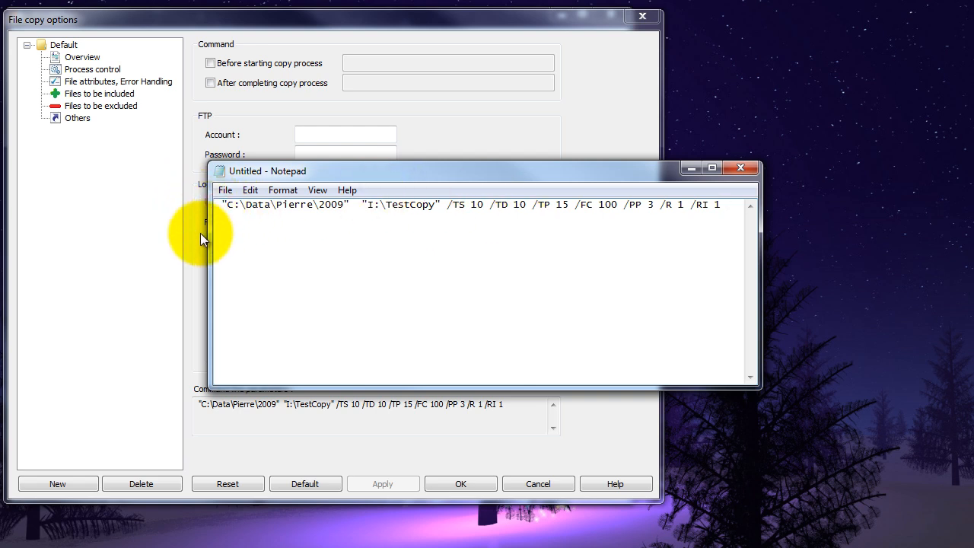
{"action": "type", "text": "RichCopy"}
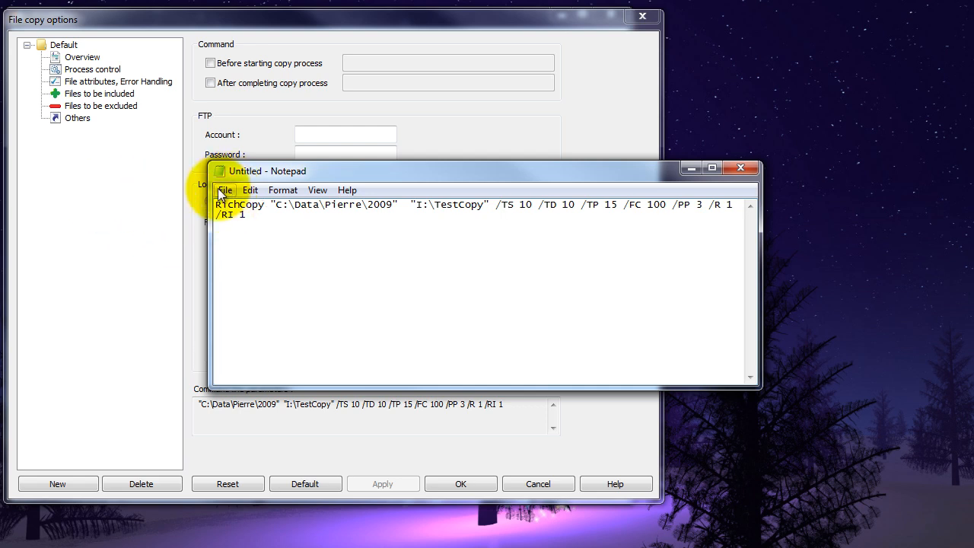
{"action": "left_click", "coordinate": [225, 190]}
{"action": "type", "text": "SCBTestC"}
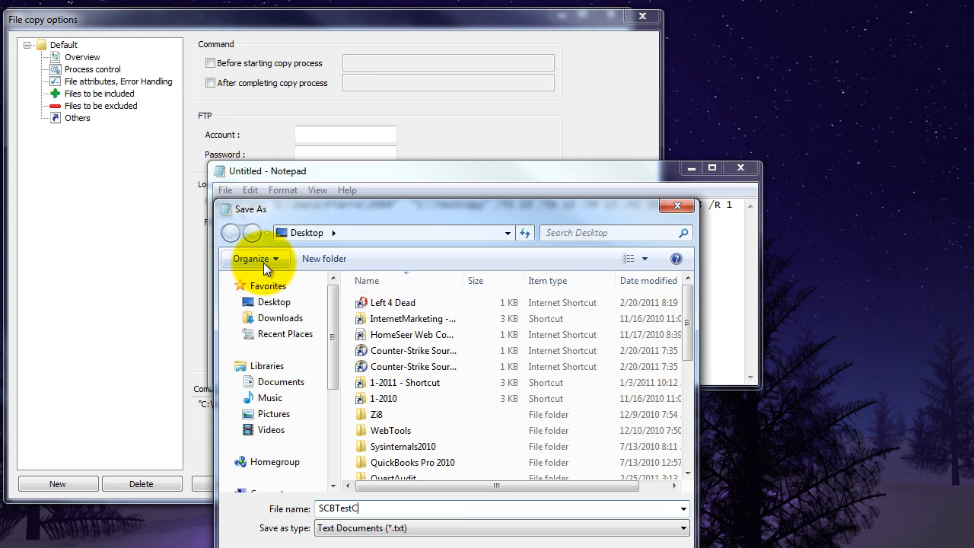
Save the note on the desktop as SCBTestCopy.txt and move its icon higher.
{"action": "type", "text": "opy"}
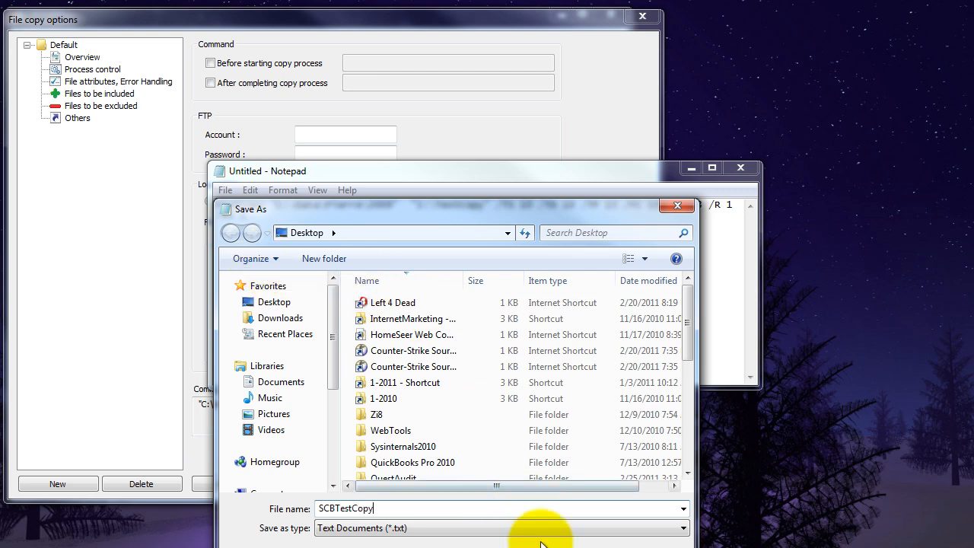
{"action": "left_click", "coordinate": [541, 542]}
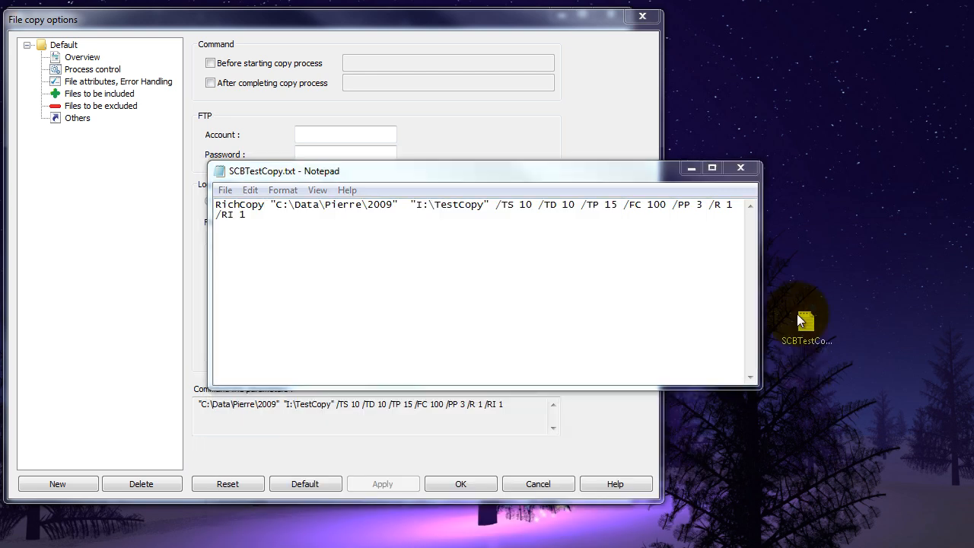
{"action": "left_click_drag", "start_coordinate": [804, 315], "coordinate": [728, 87]}
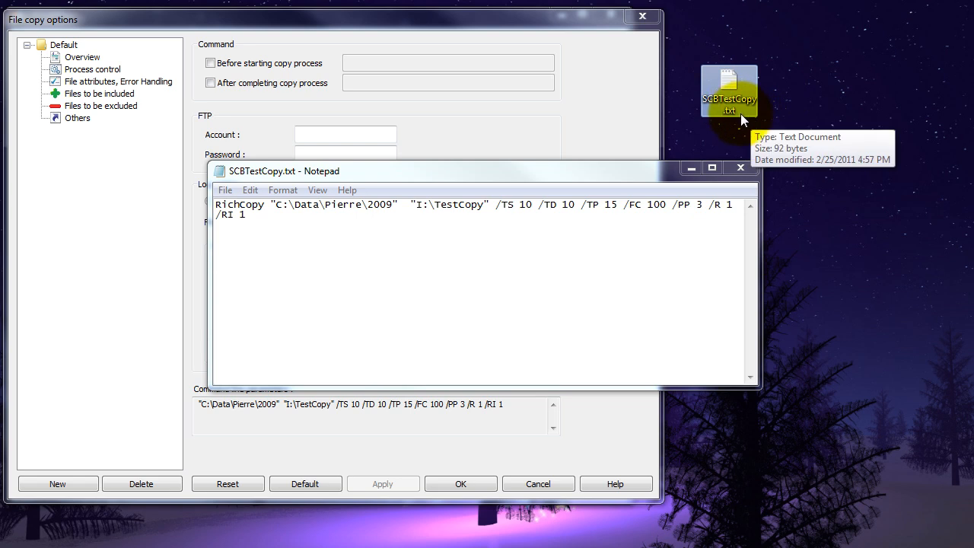
Rename the desktop file to SCBTestCopy.cmd and confirm the extension change.
{"action": "right_click", "coordinate": [729, 89]}
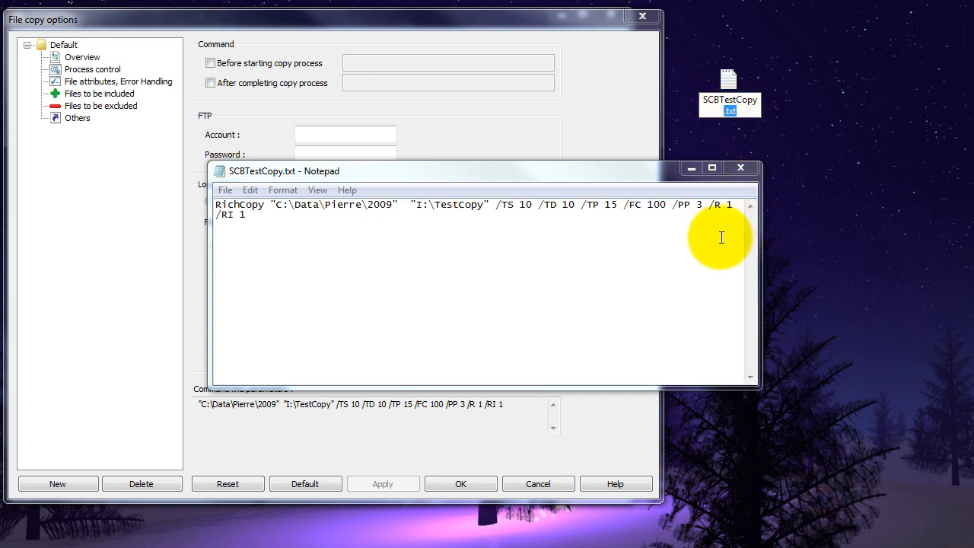
{"action": "type", "text": ".cmd"}
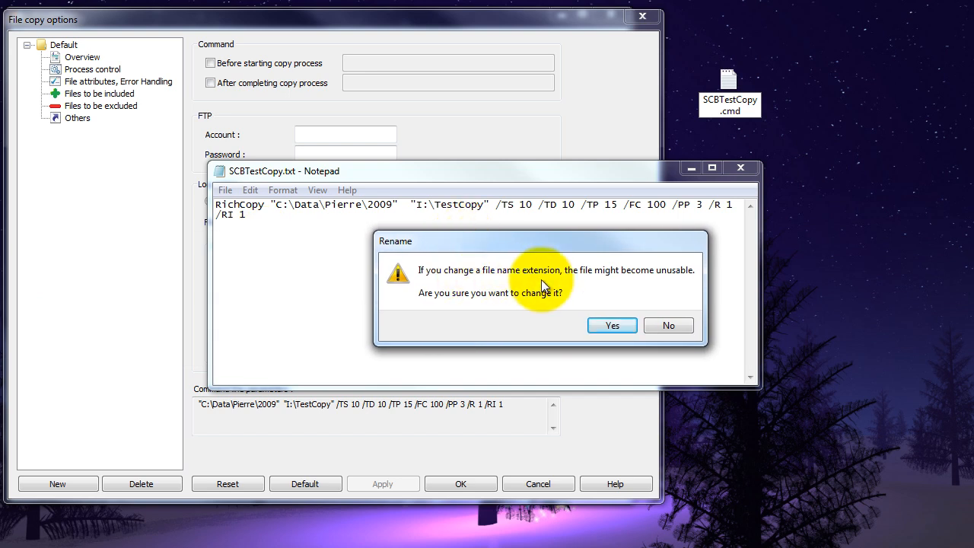
{"action": "mouse_move", "coordinate": [470, 303]}
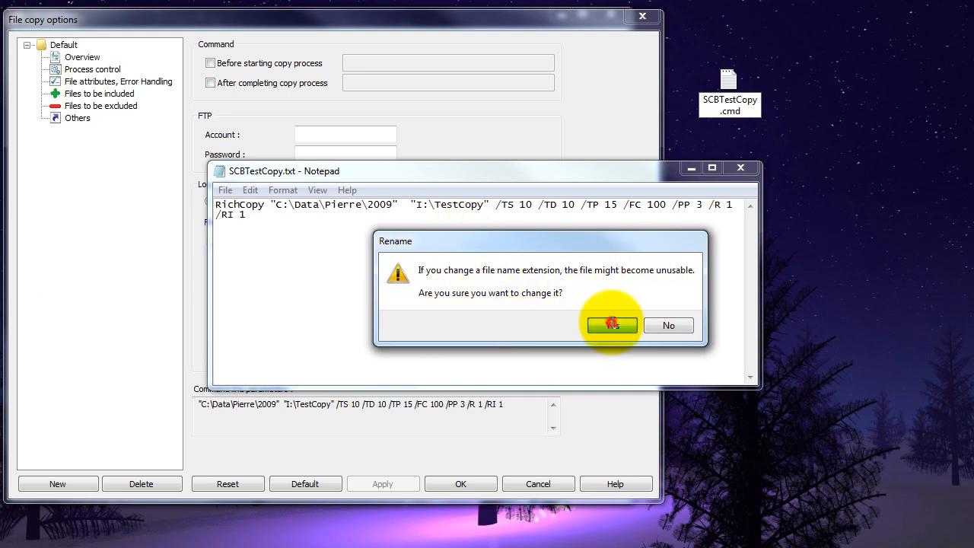
{"action": "left_click", "coordinate": [612, 325]}
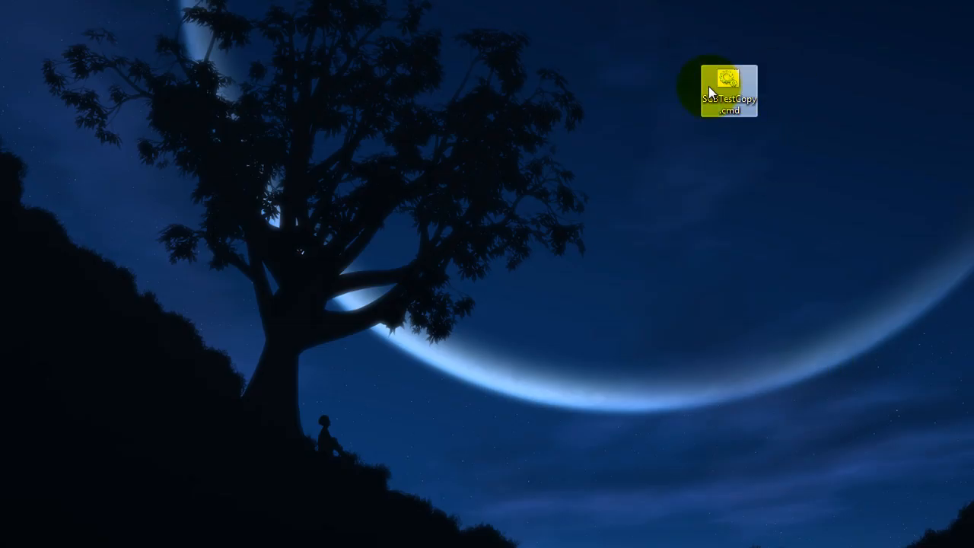
Run SCBTestCopy.cmd to launch the RichCopy backup, then close its windows.
{"action": "left_click", "coordinate": [727, 85]}
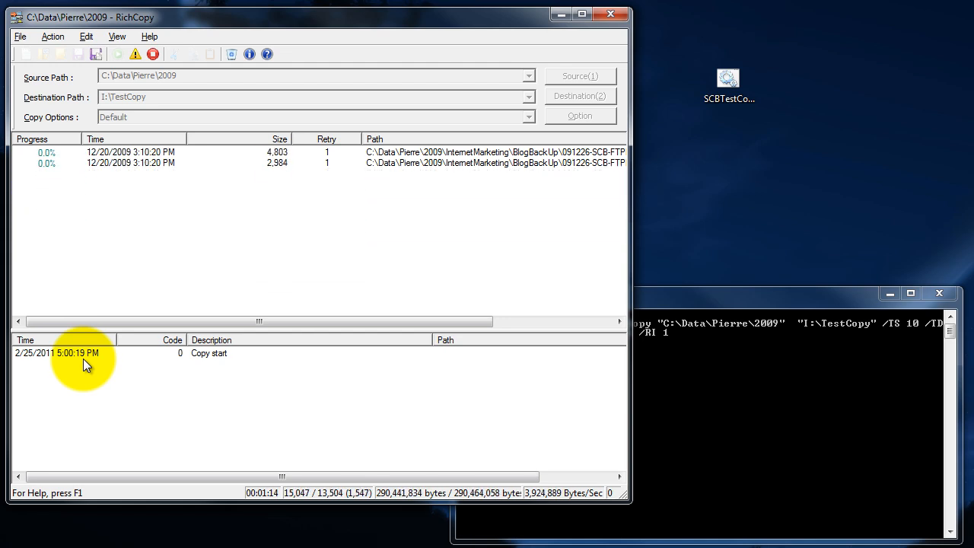
{"action": "left_click", "coordinate": [608, 14]}
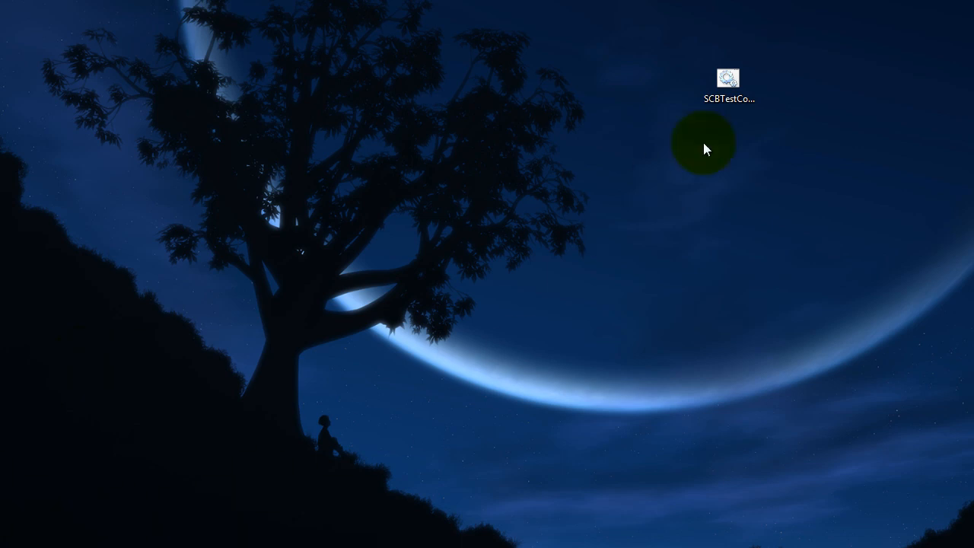
{"action": "left_click", "coordinate": [727, 79]}
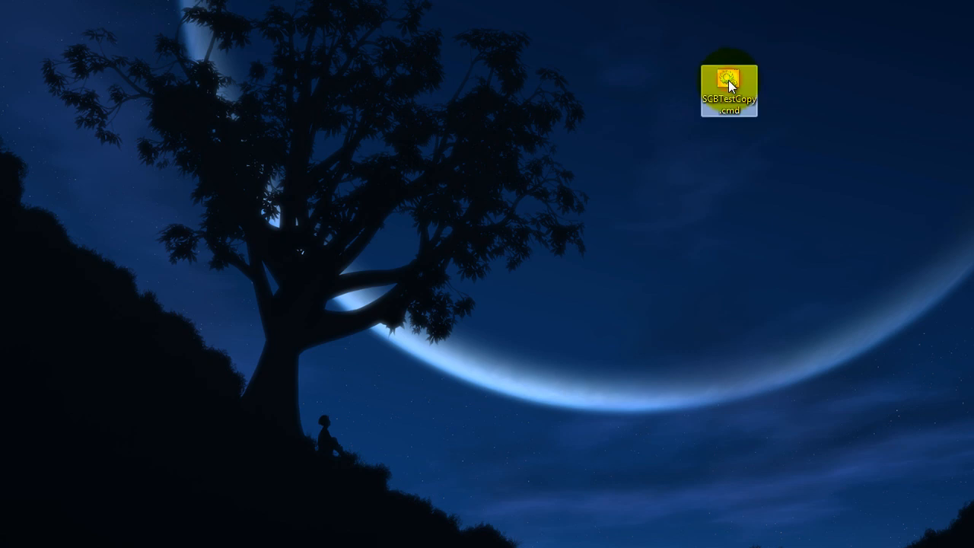
{"action": "mouse_move", "coordinate": [730, 79]}
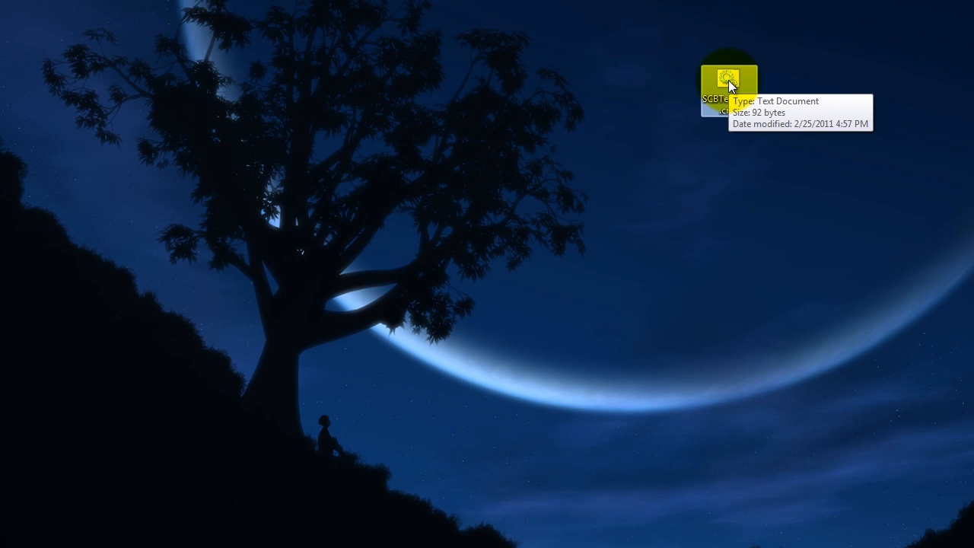
{"action": "mouse_move", "coordinate": [396, 90]}
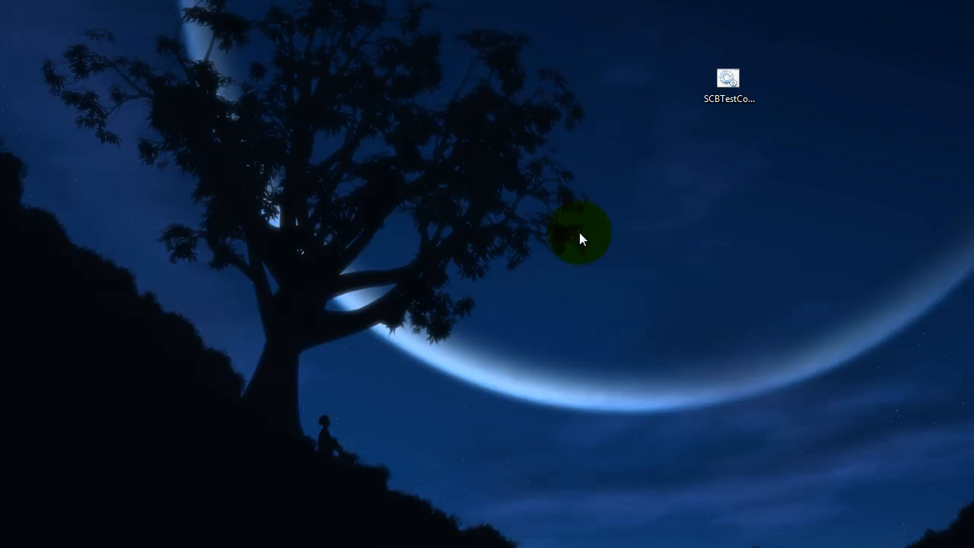
{"action": "mouse_move", "coordinate": [639, 256]}
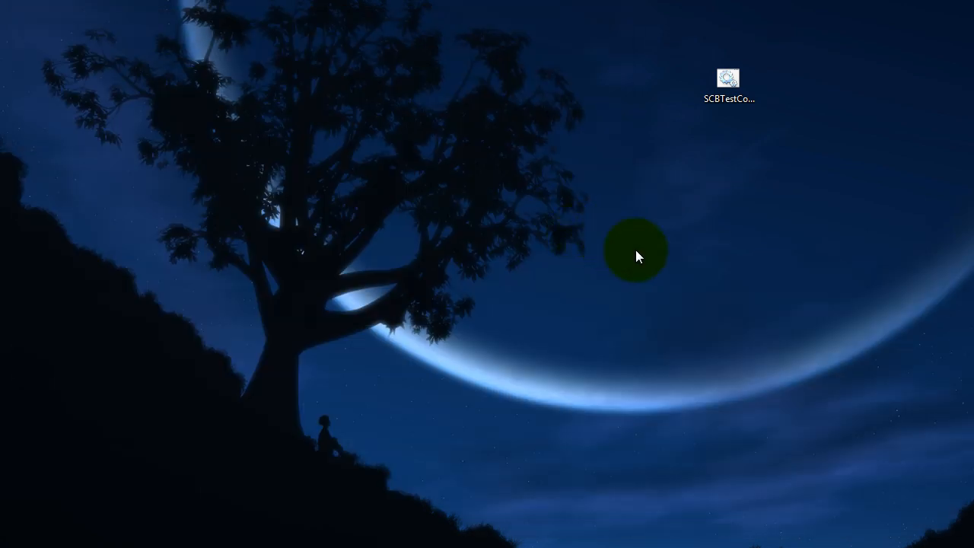